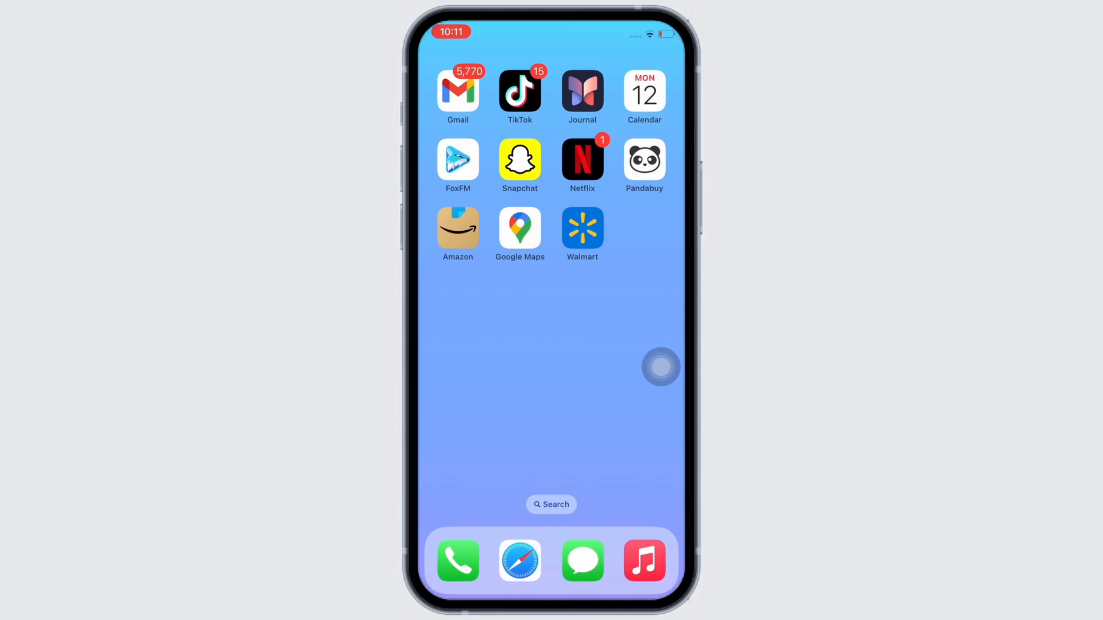
# Swipe across the Home Screen pages and launch the Best Buy app.
pyautogui.hscroll(-3)
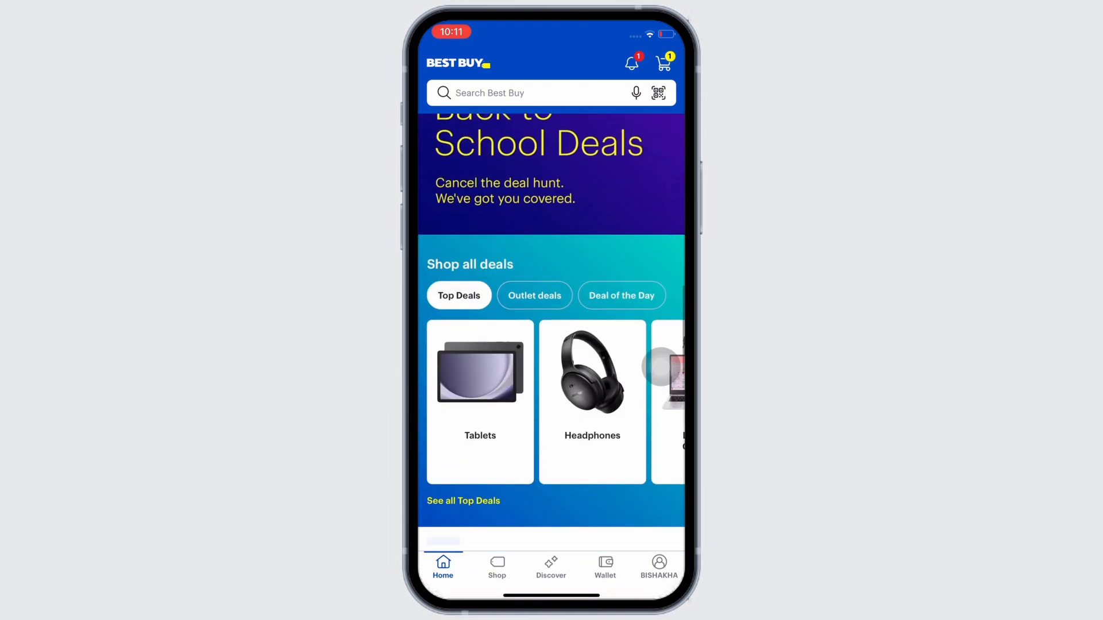
# Scroll the back-to-school deals page, then open the cart with the $49.99 membership.
pyautogui.scroll(-3)
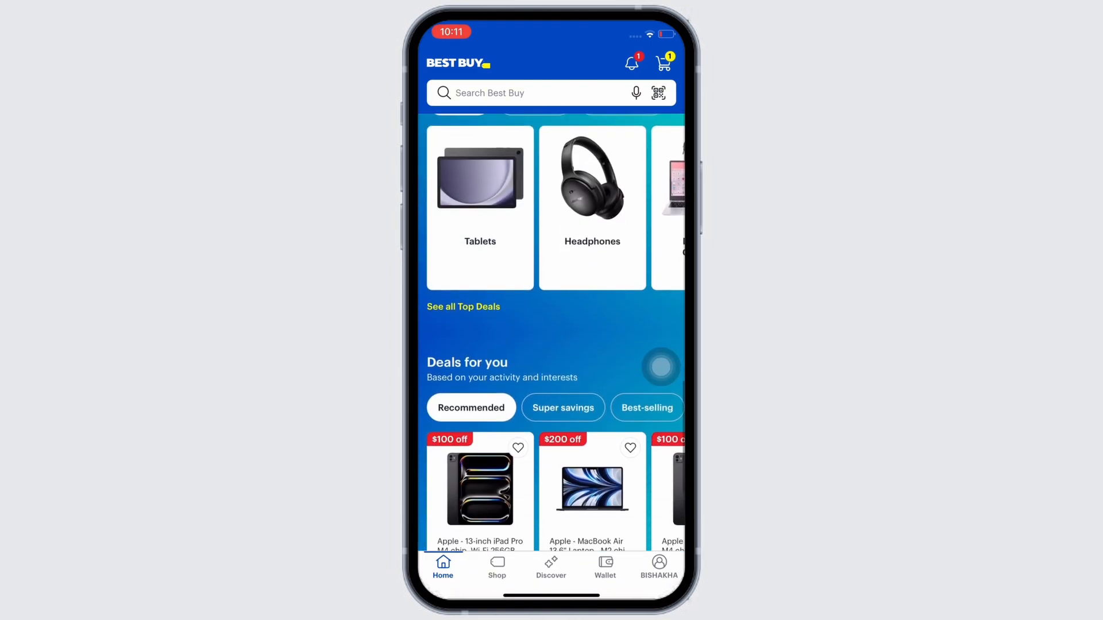
pyautogui.scroll(-3)
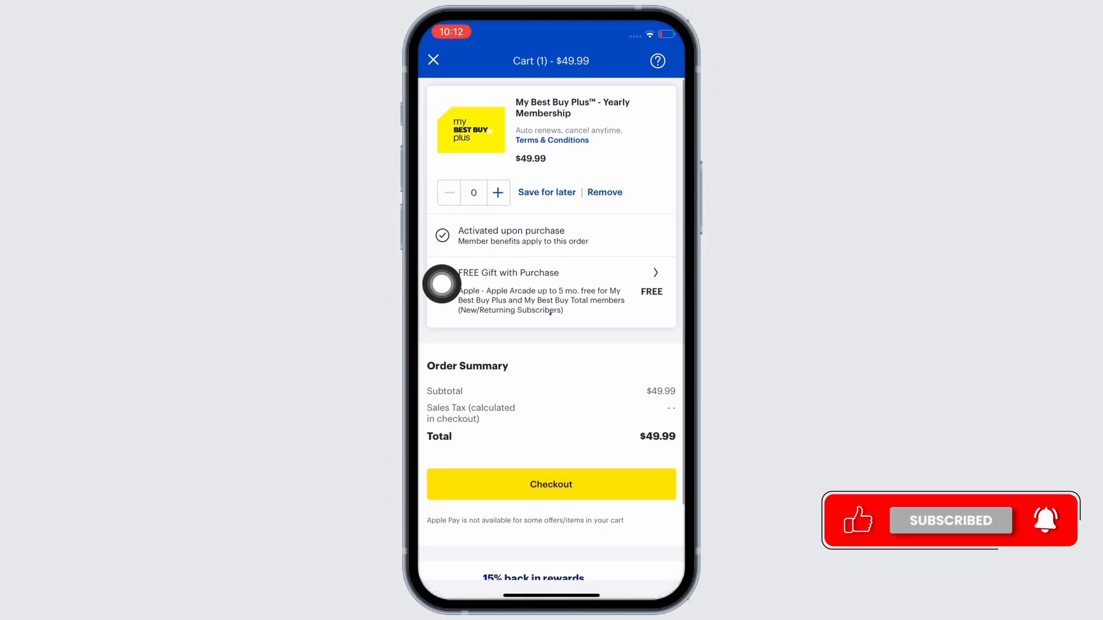
# Set My Best Buy Plus quantity to 1 and check out to the payment form.
pyautogui.click(497, 193)
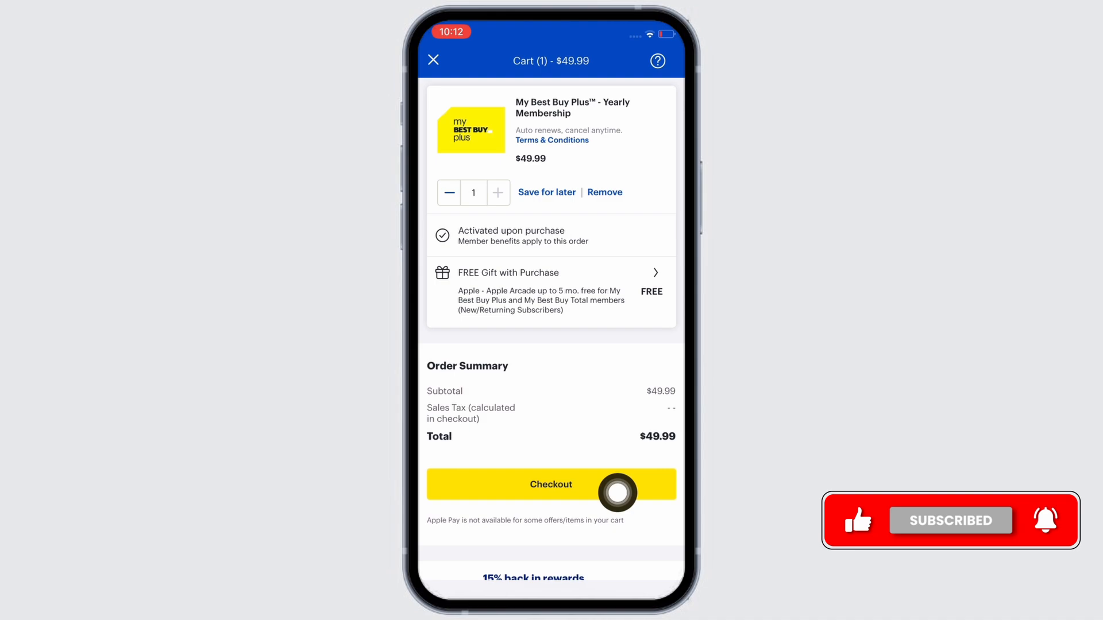
pyautogui.click(551, 484)
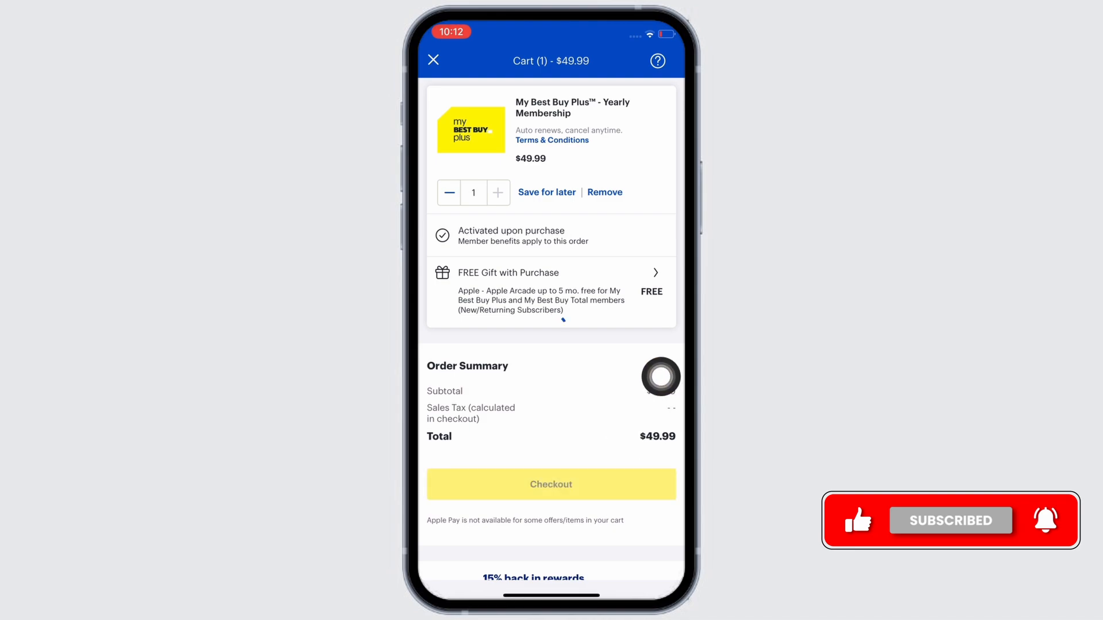
pyautogui.click(551, 484)
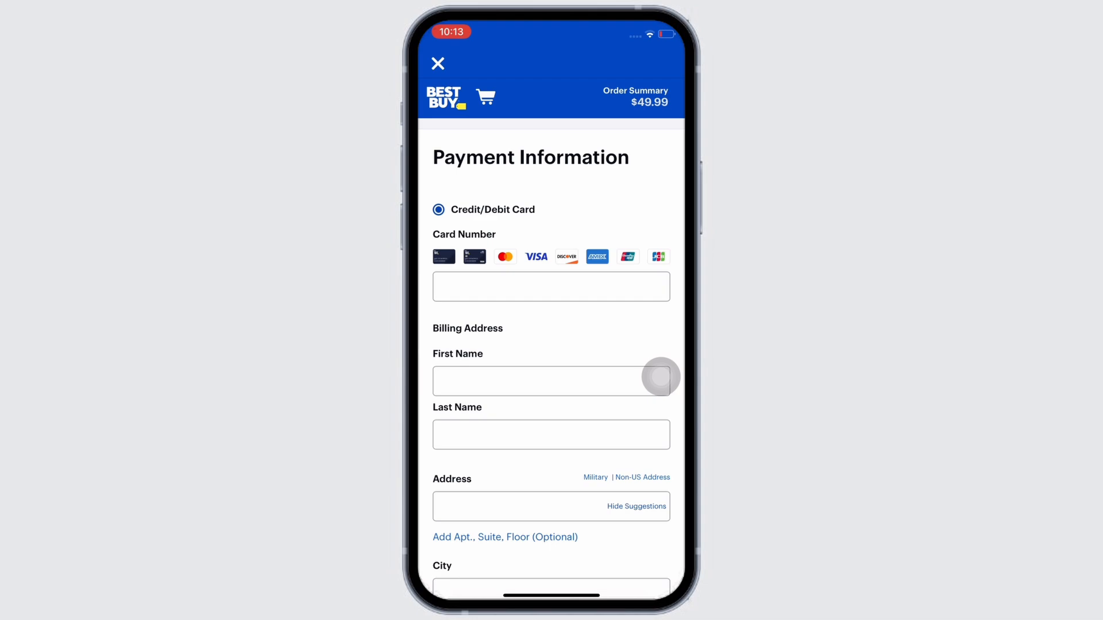
pyautogui.scroll(-3)
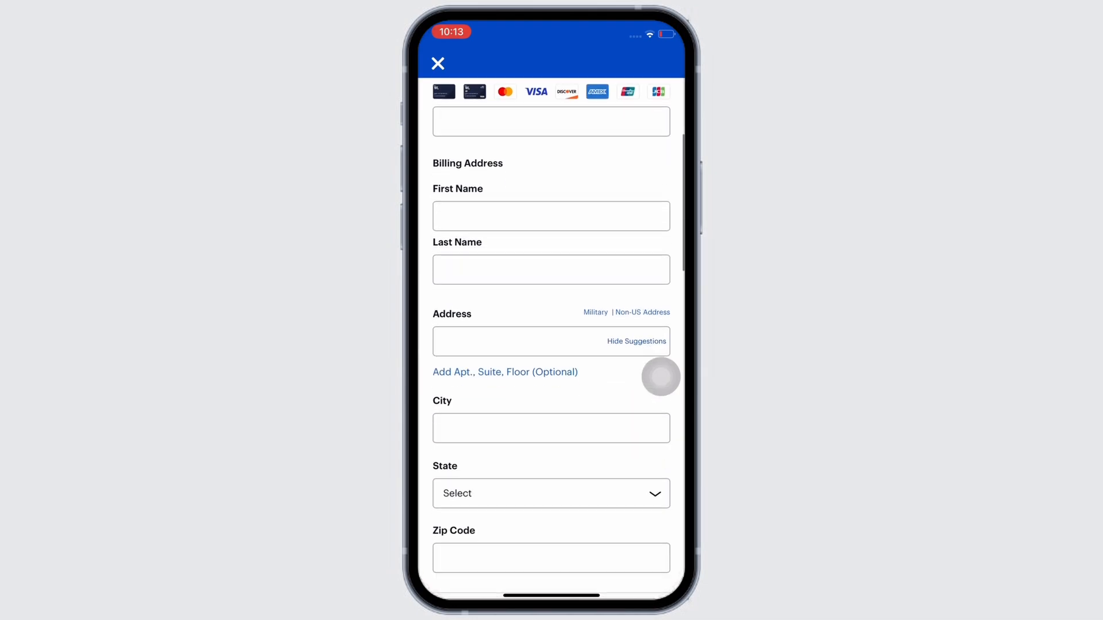
pyautogui.scroll(-3)
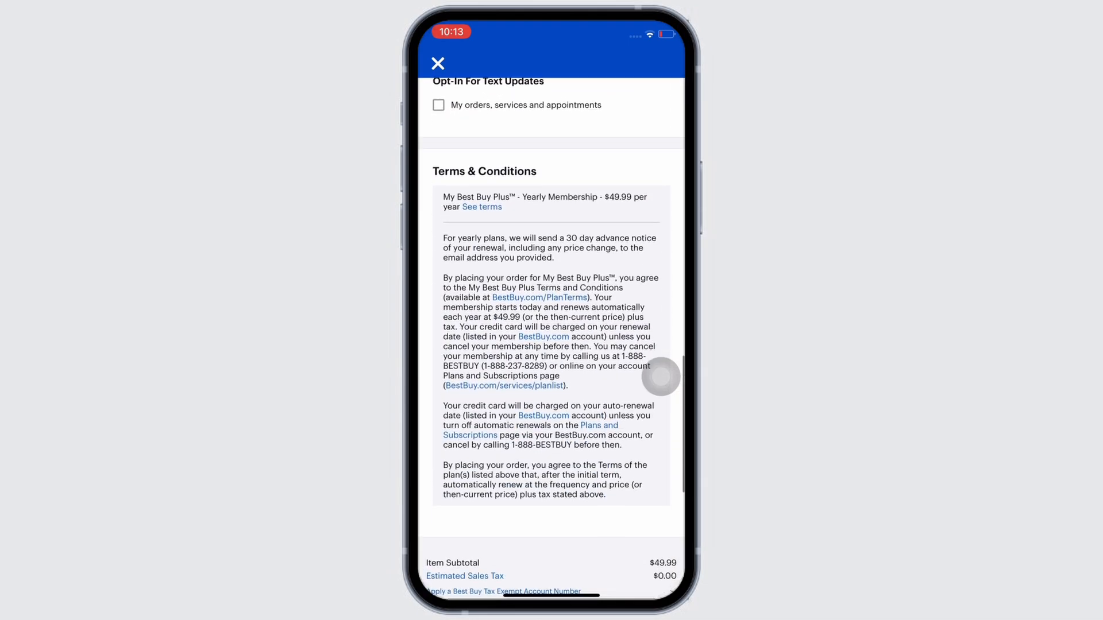
pyautogui.scroll(-3)
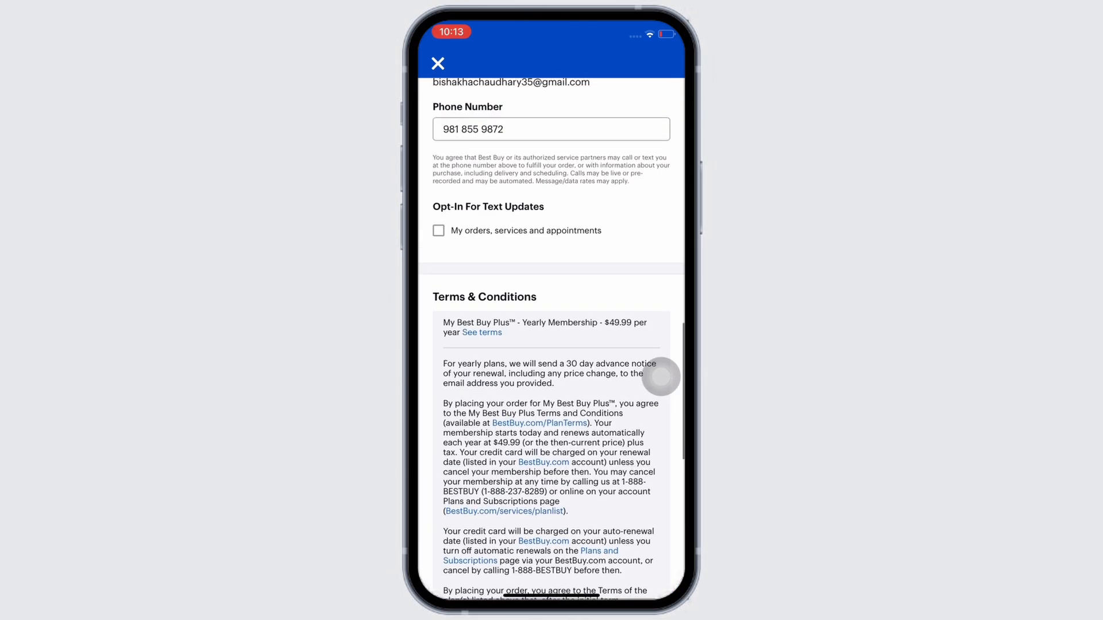
pyautogui.scroll(3)
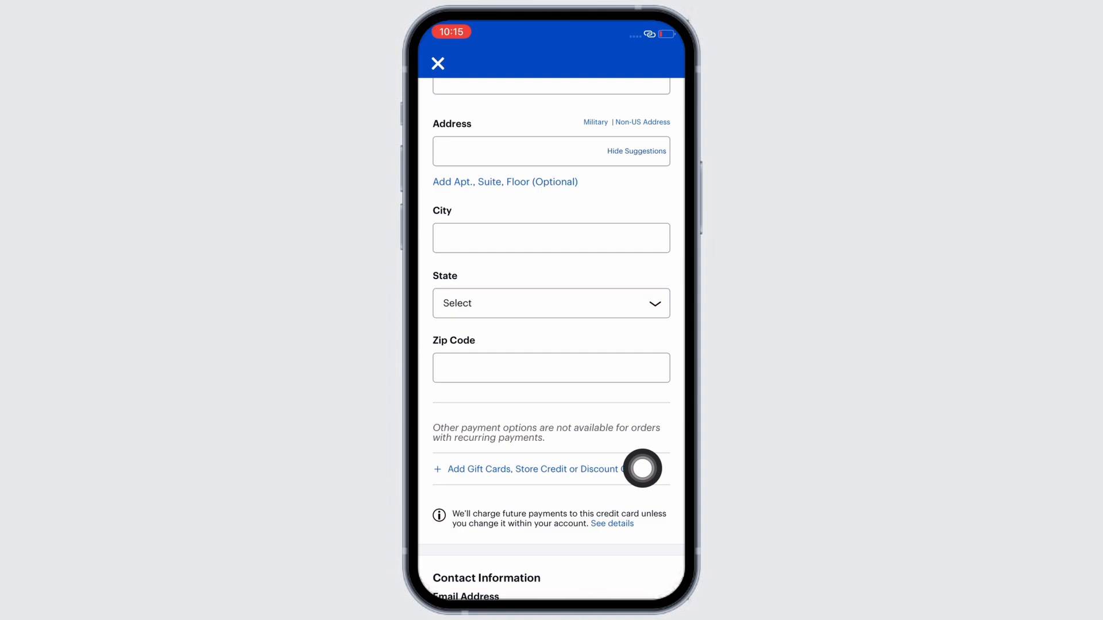
# Expand 'Add Gift Cards, Store Credit or Discount Code' and focus the code field.
pyautogui.click(529, 469)
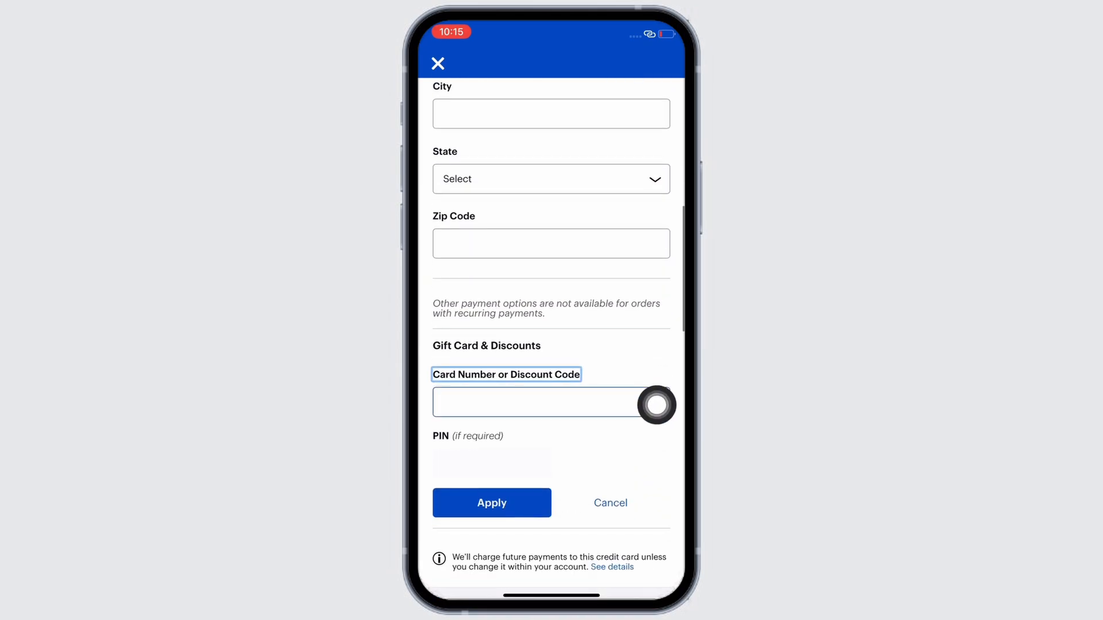
pyautogui.click(539, 402)
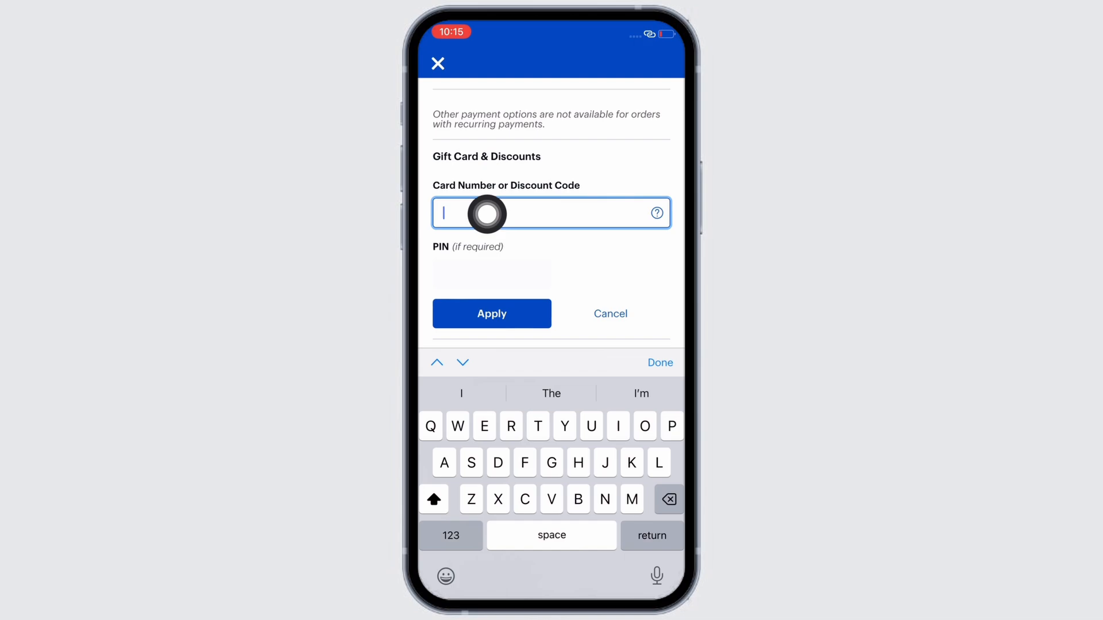